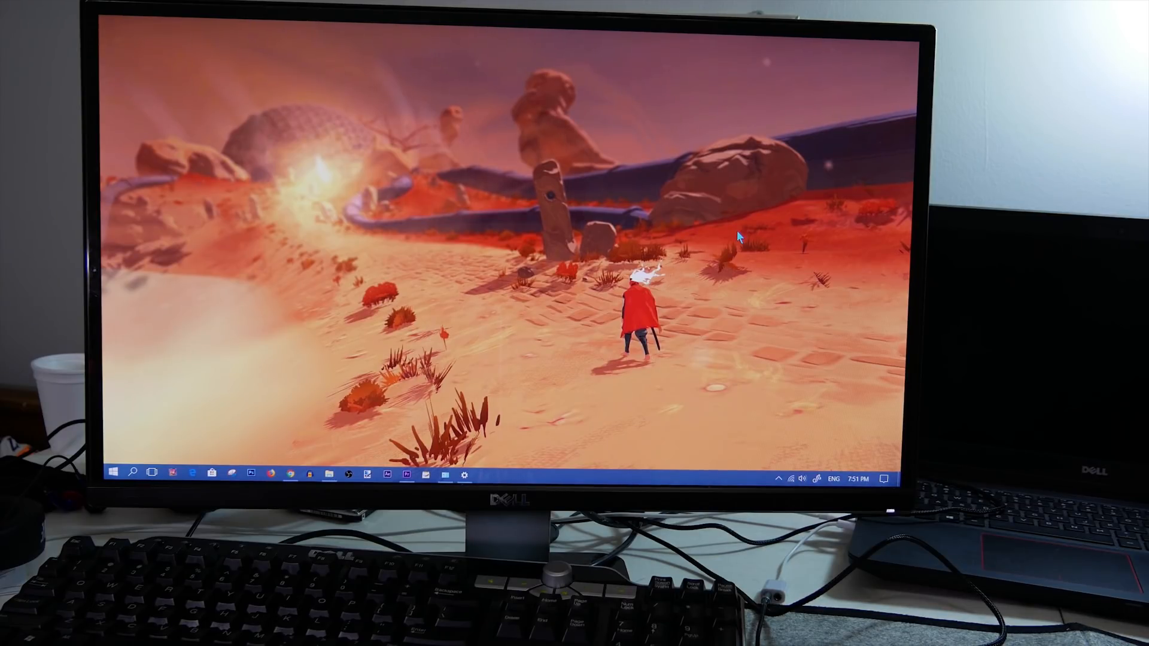
- Search Start for 'blue' and bring up the Bluetooth and other devices settings page
click(885, 473)
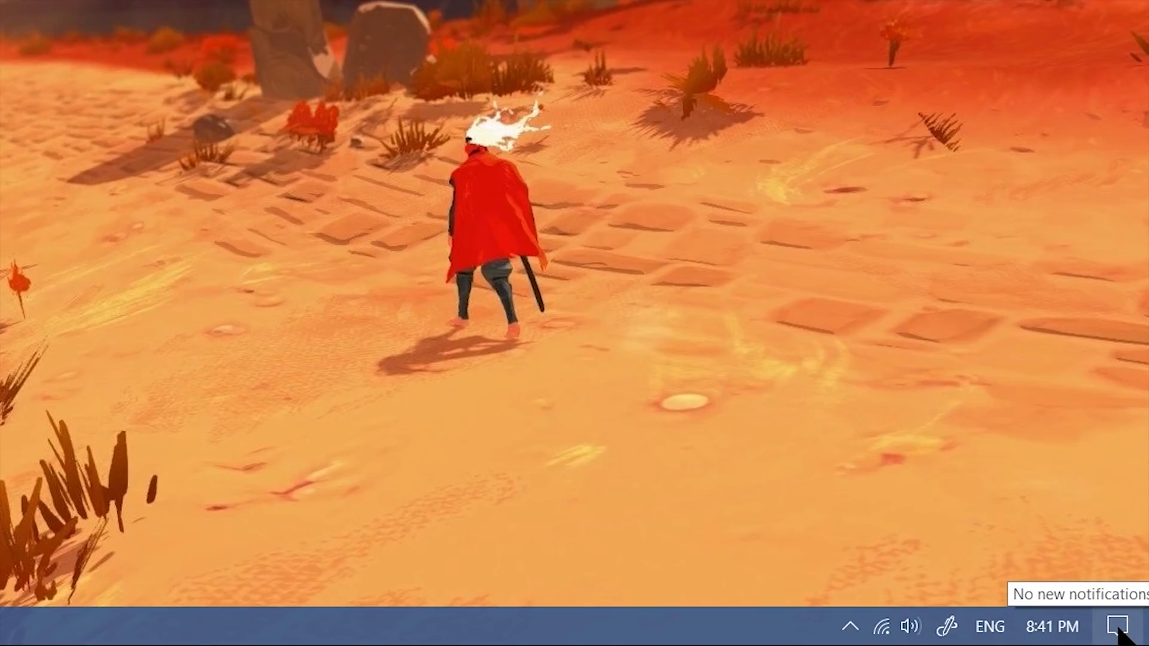
click(1114, 626)
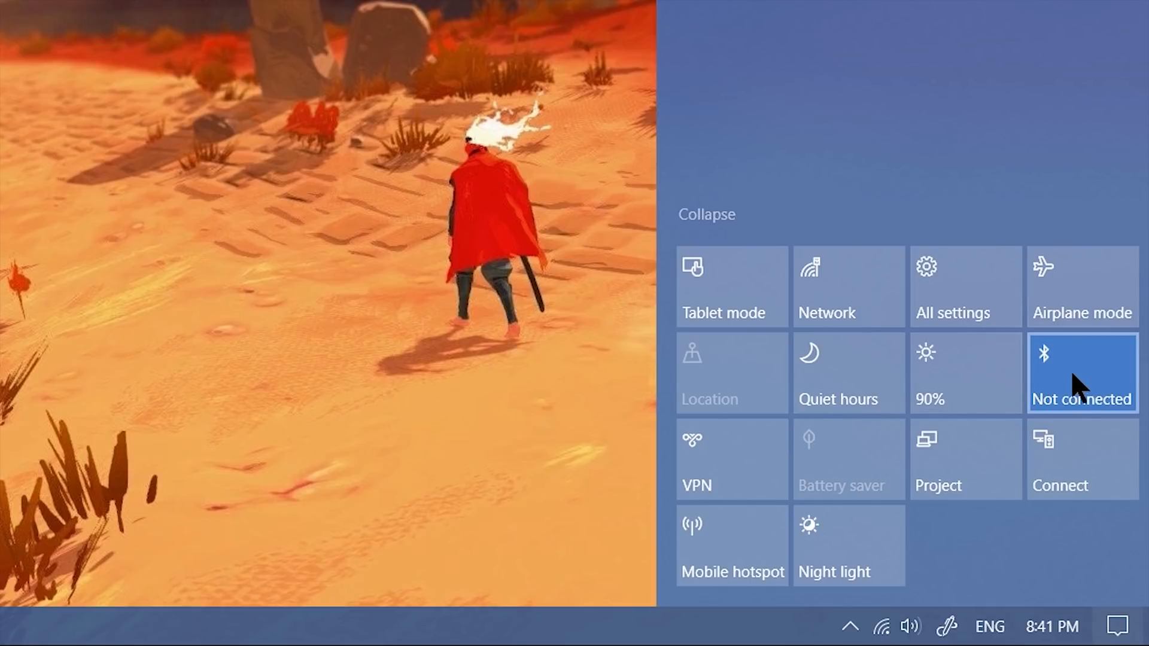
mouse_move(1082, 373)
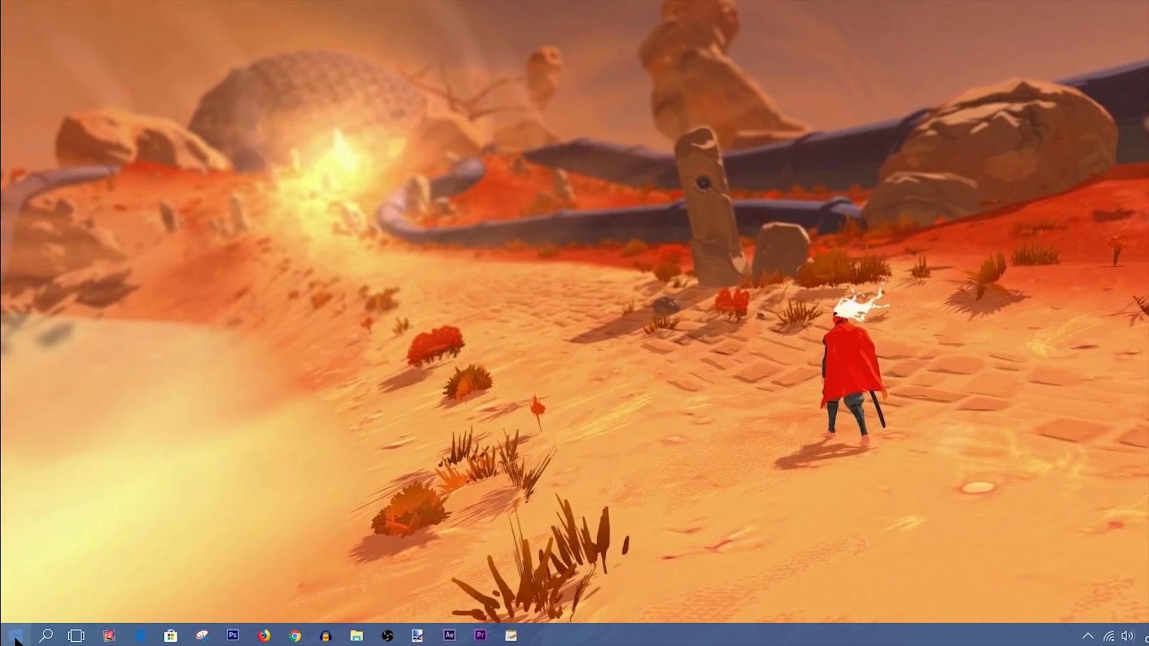
text(bluetooth)
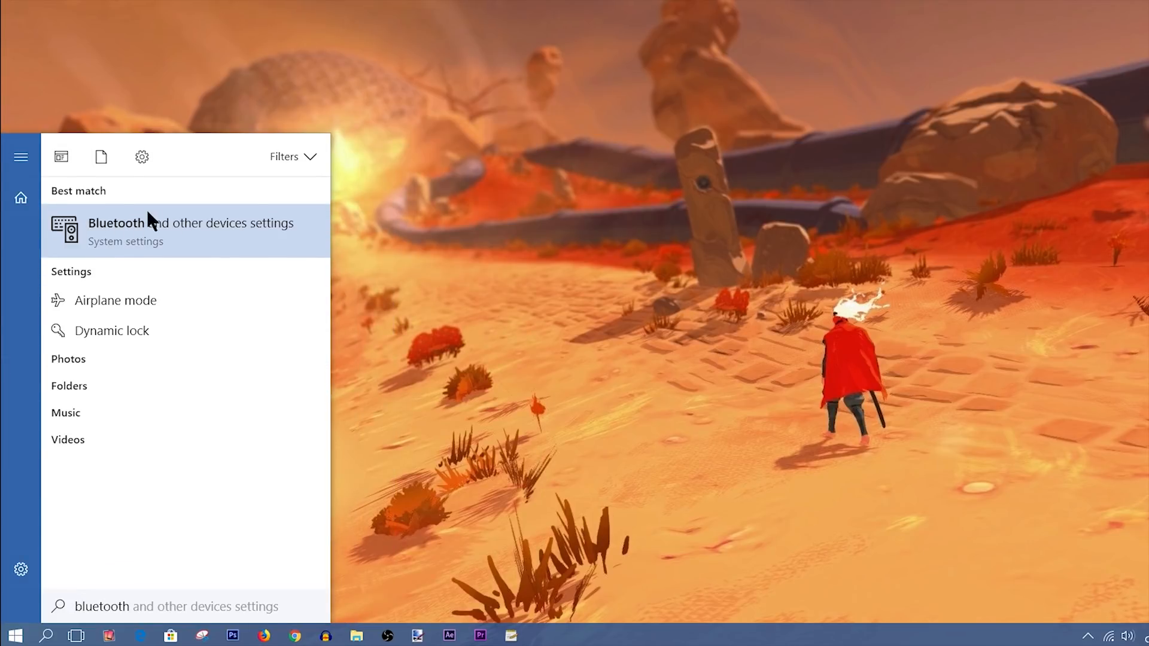
click(190, 231)
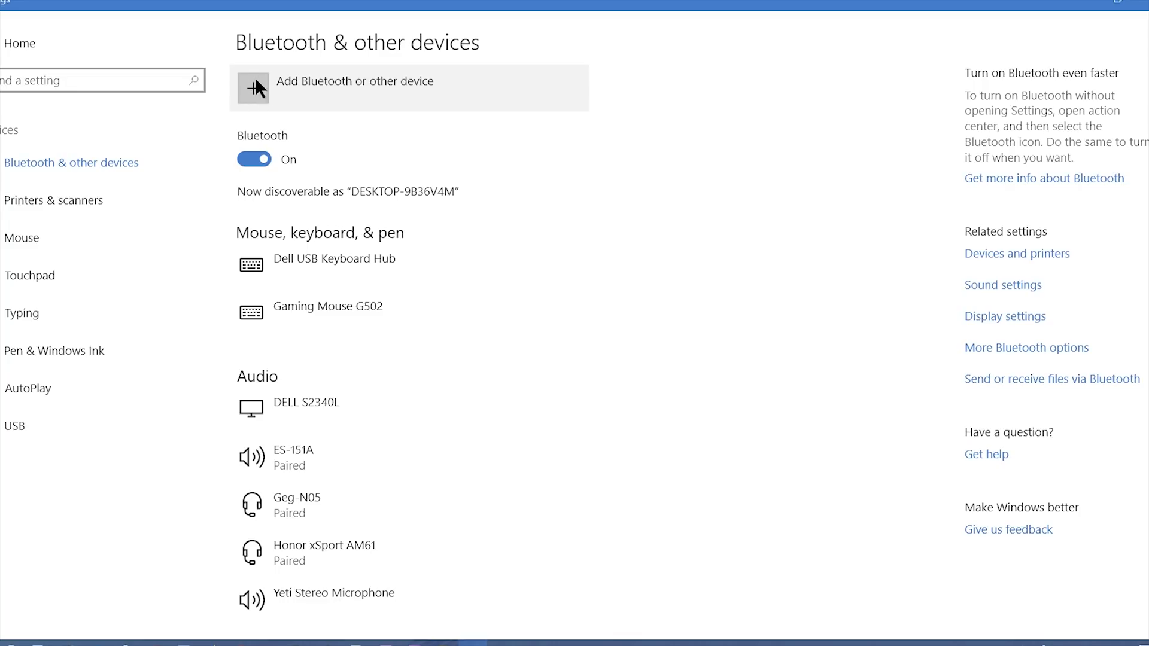
- Add a Bluetooth device and pair the MEIZU EP52 earphones, finishing with Done
click(252, 87)
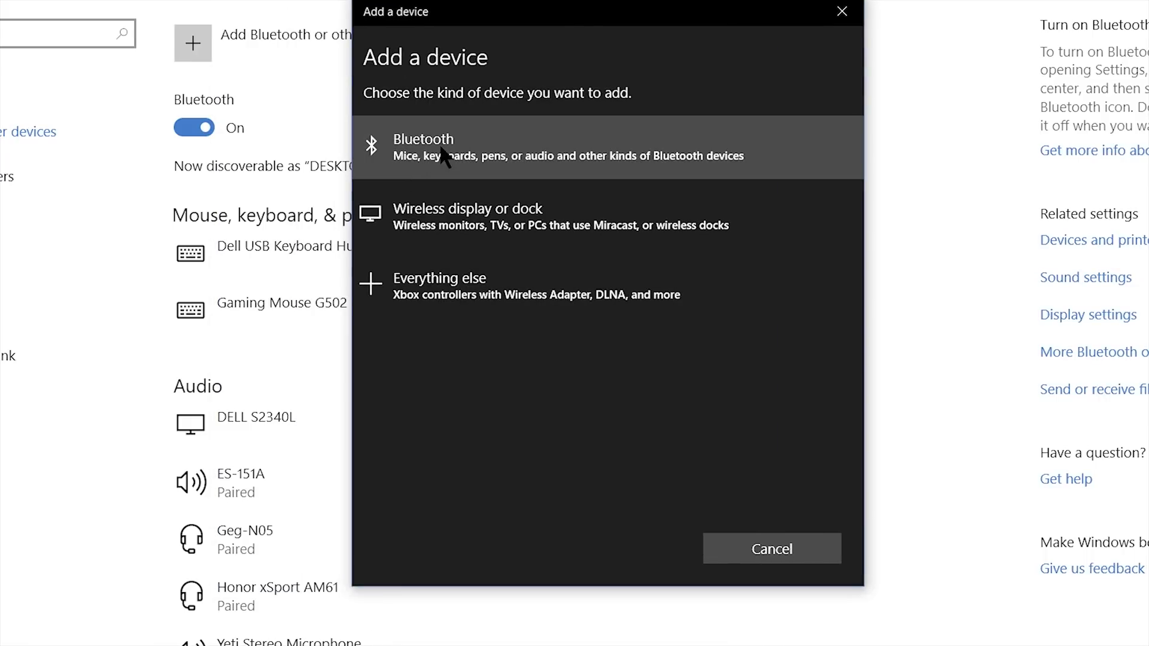
mouse_move(548, 171)
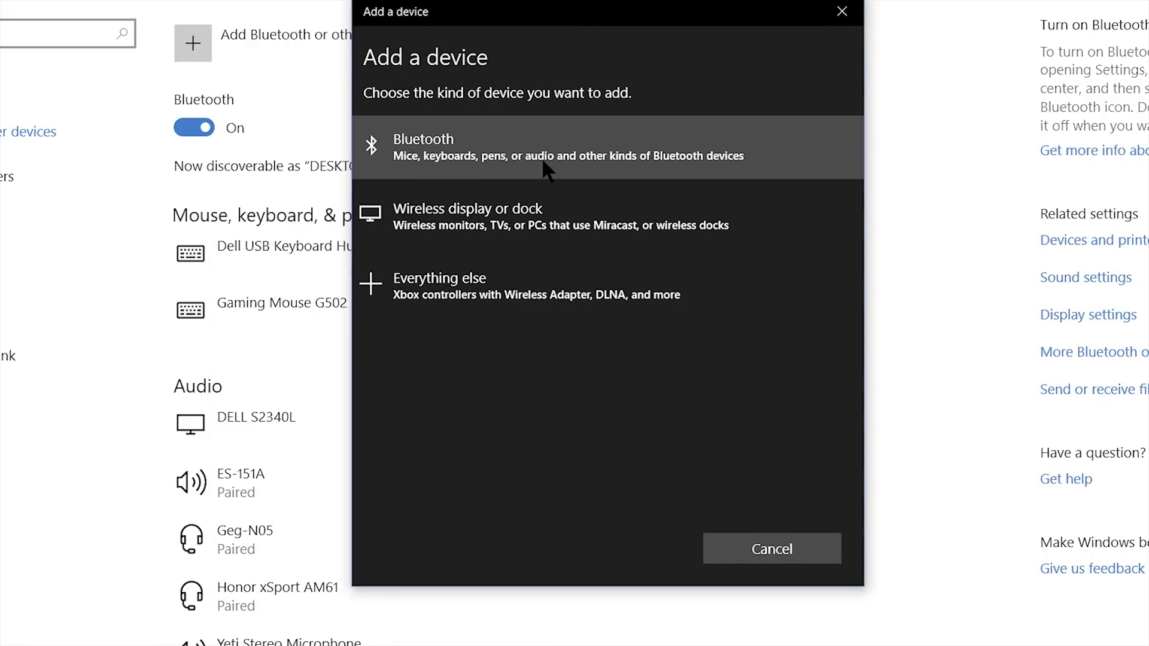
click(570, 146)
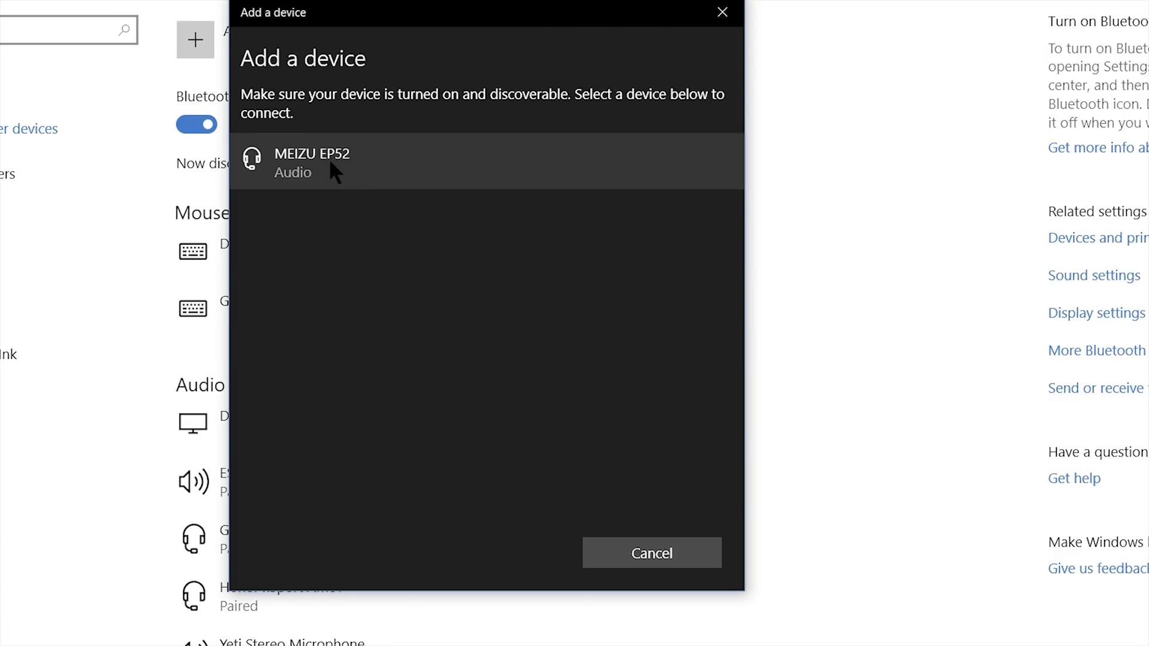
click(312, 163)
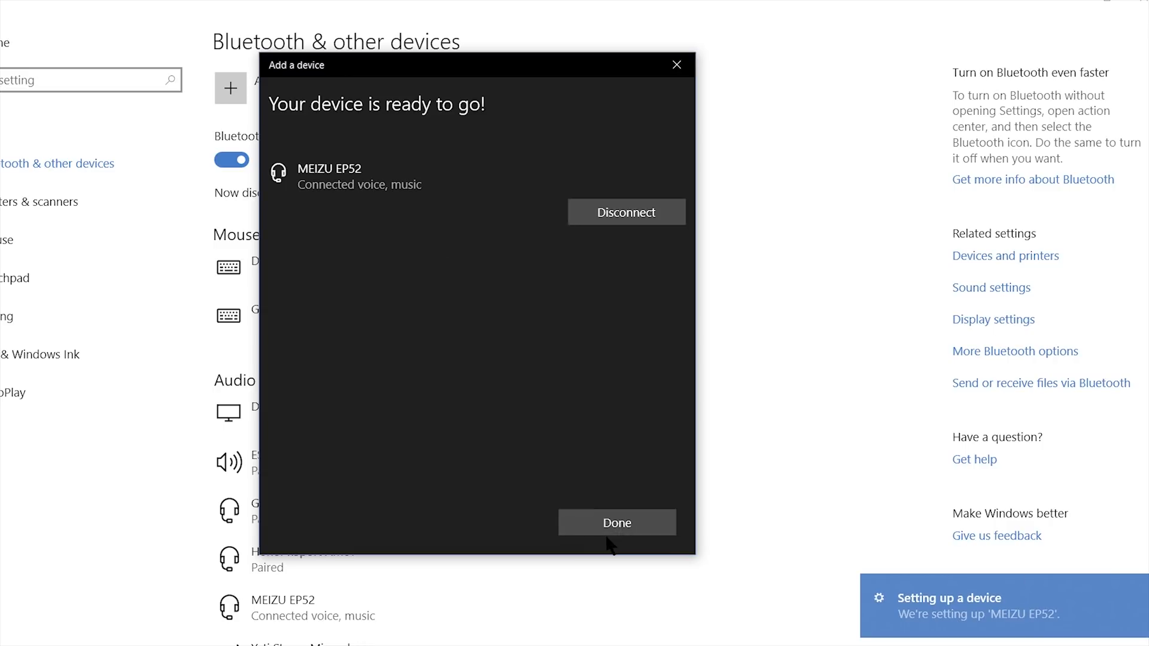
click(617, 523)
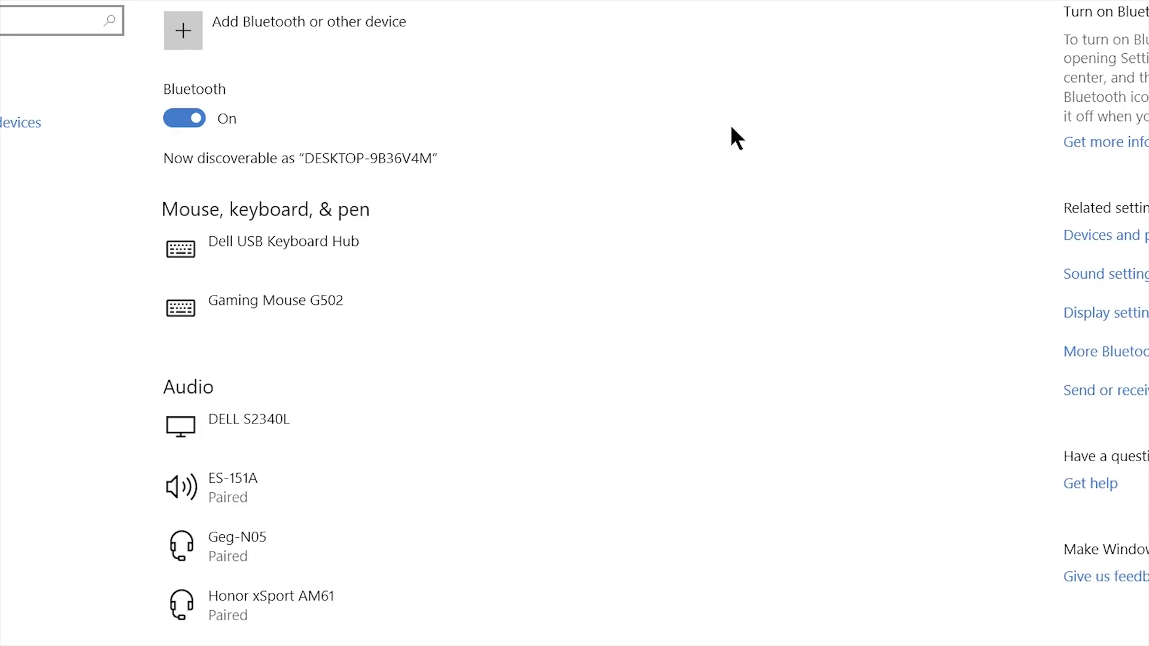
mouse_move(519, 216)
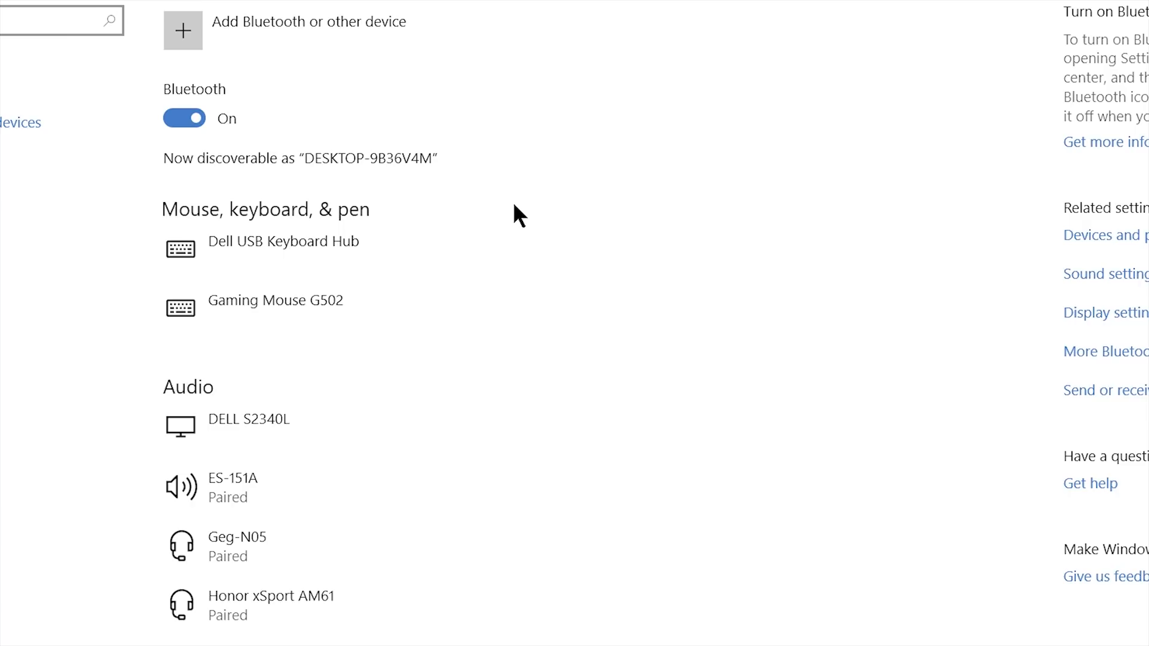
mouse_move(279, 28)
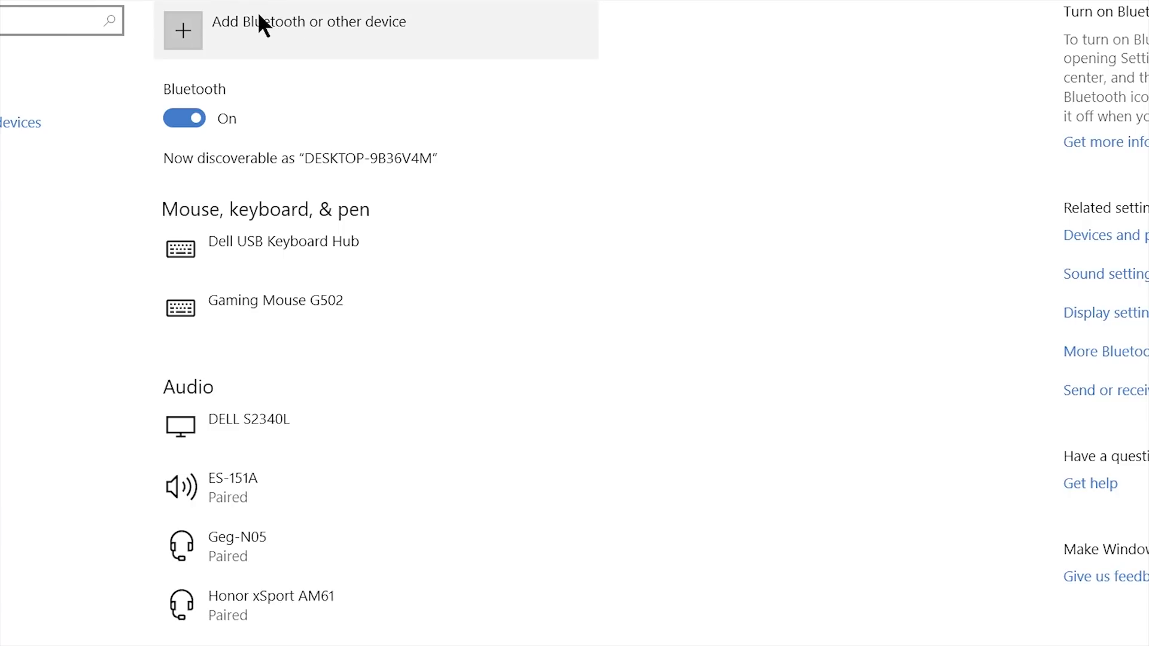
- Remove the MEIZU EP52 earphones from the paired devices list and confirm with Yes
scroll(down, 3)
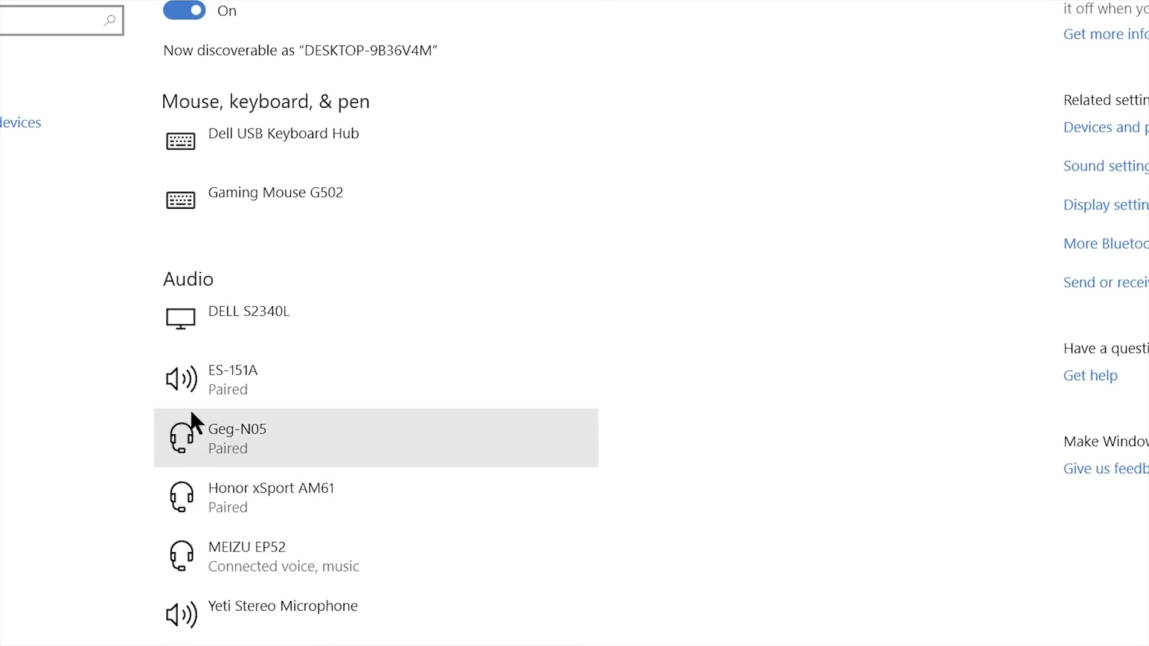
mouse_move(213, 286)
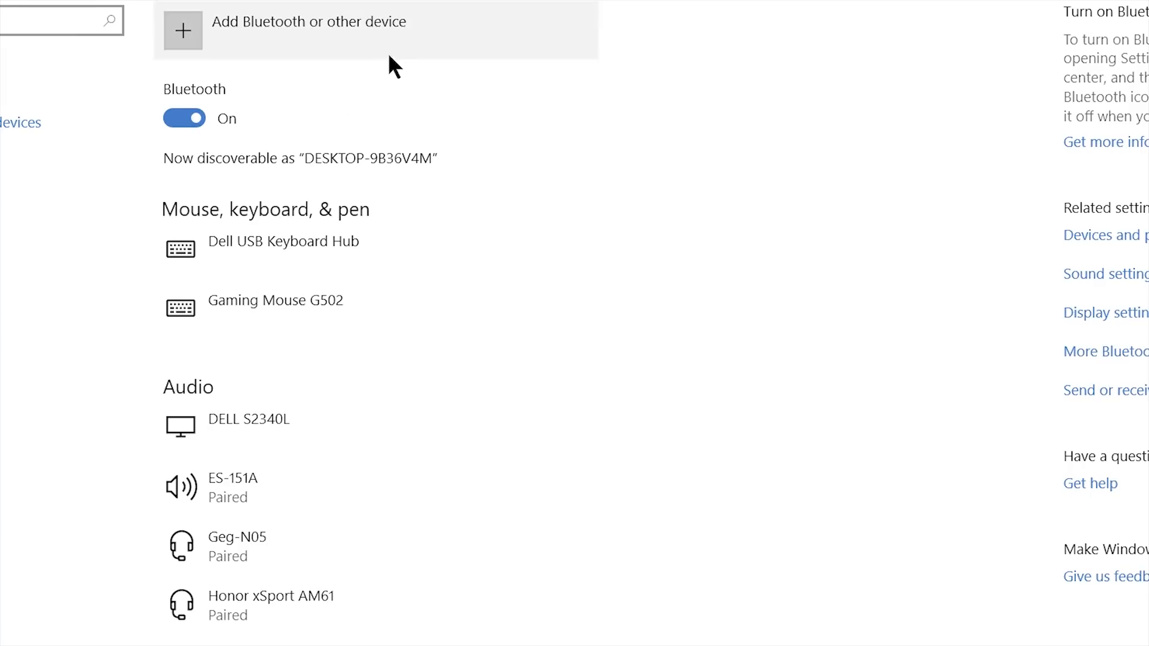
mouse_move(256, 419)
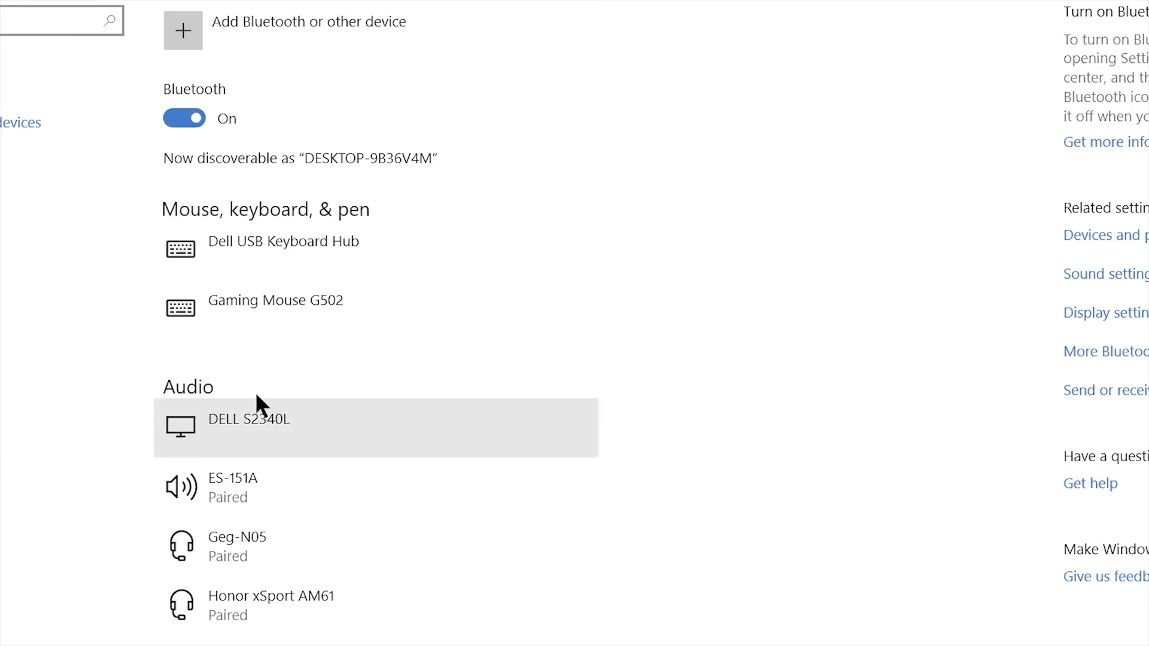
scroll(down, 3)
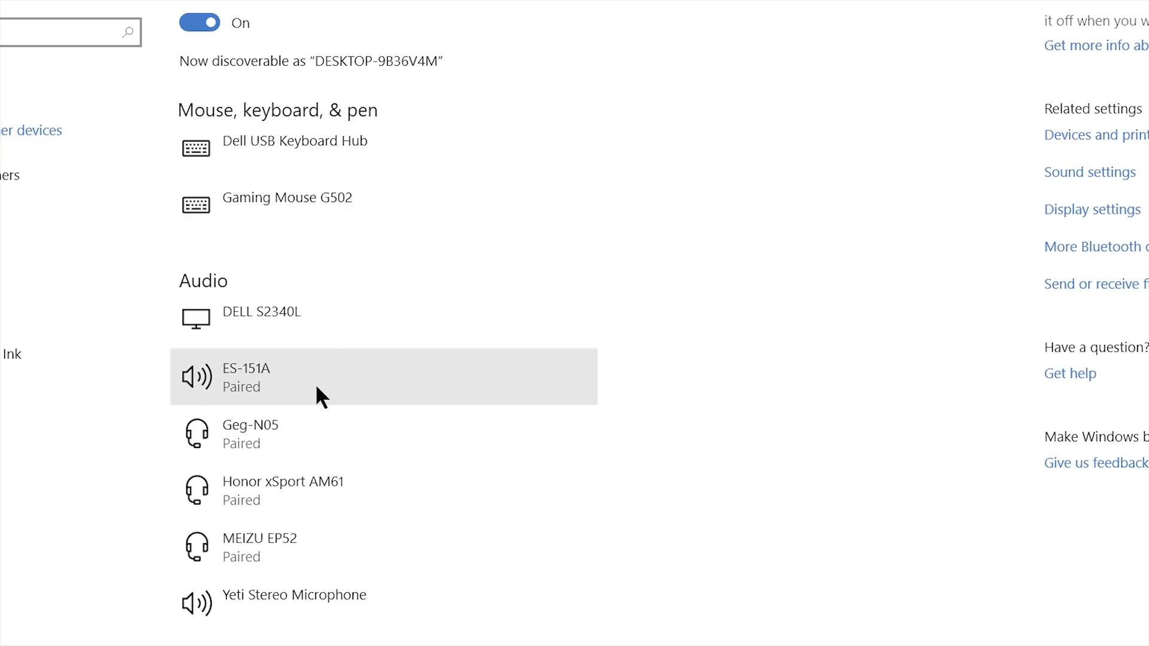
mouse_move(257, 547)
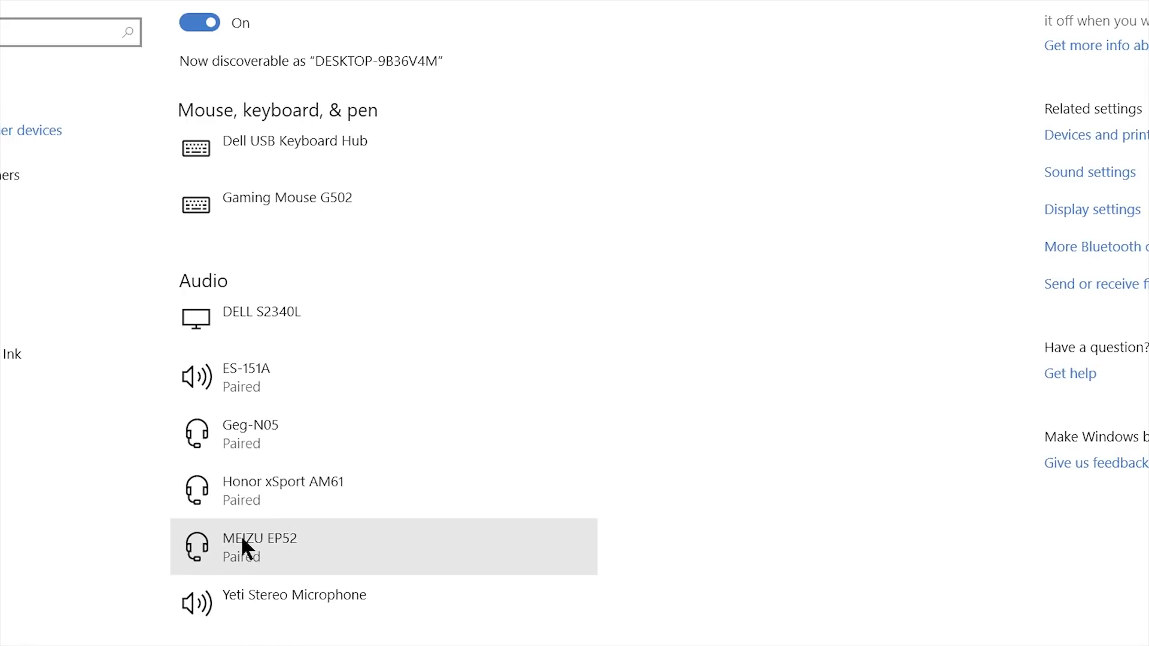
click(260, 546)
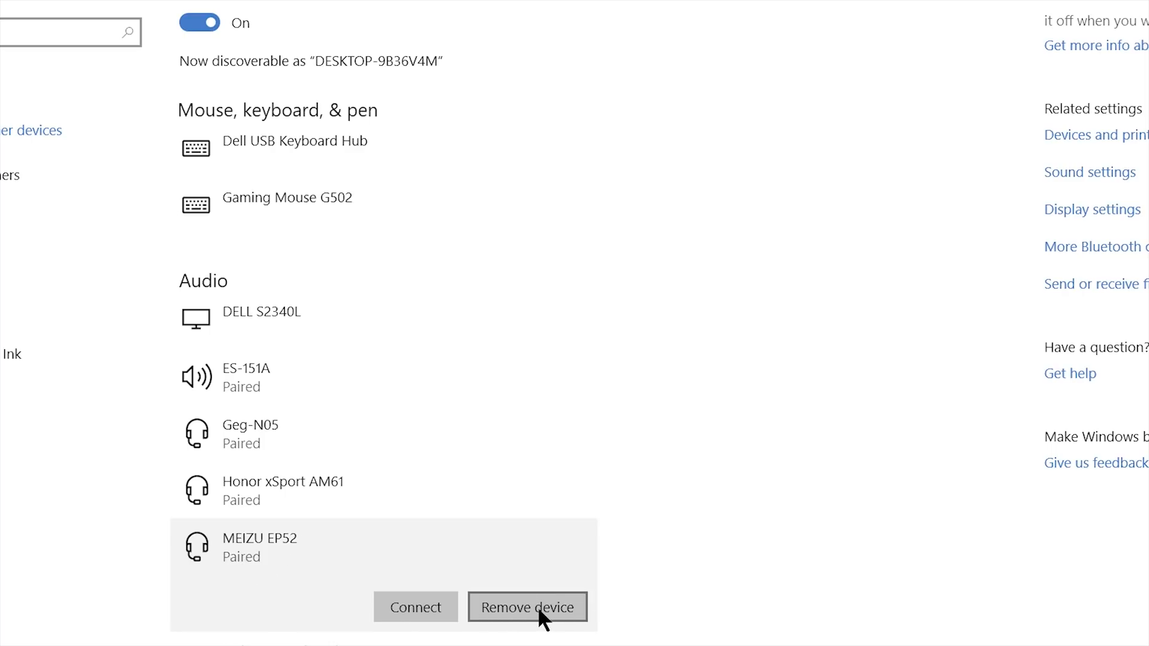
click(527, 607)
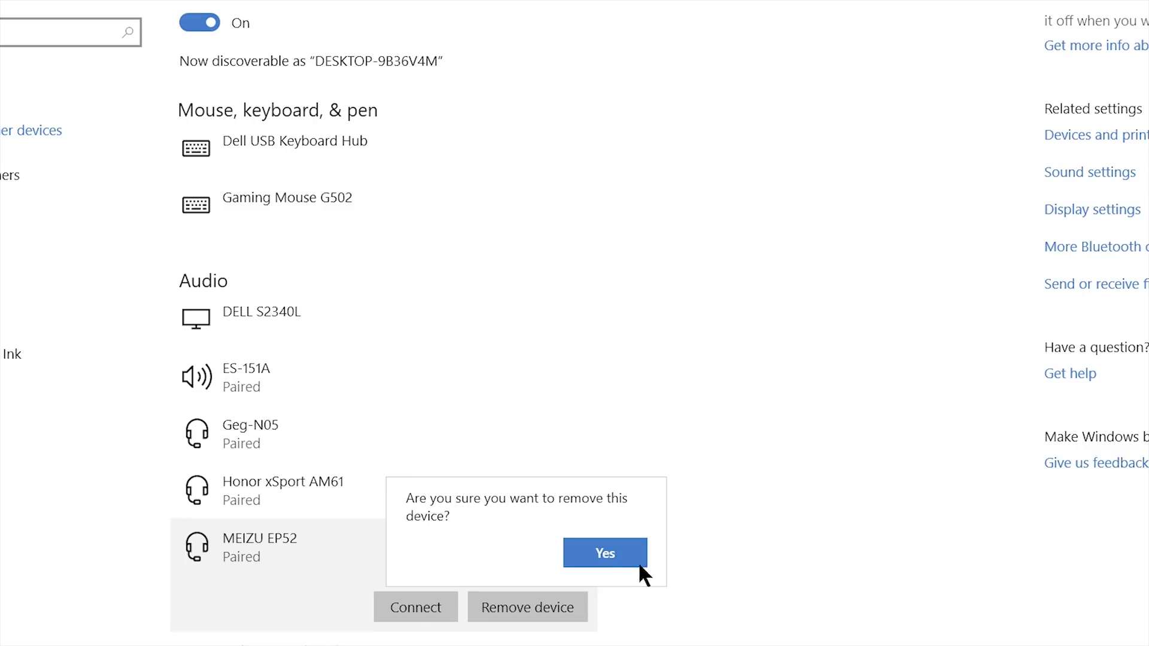
click(605, 553)
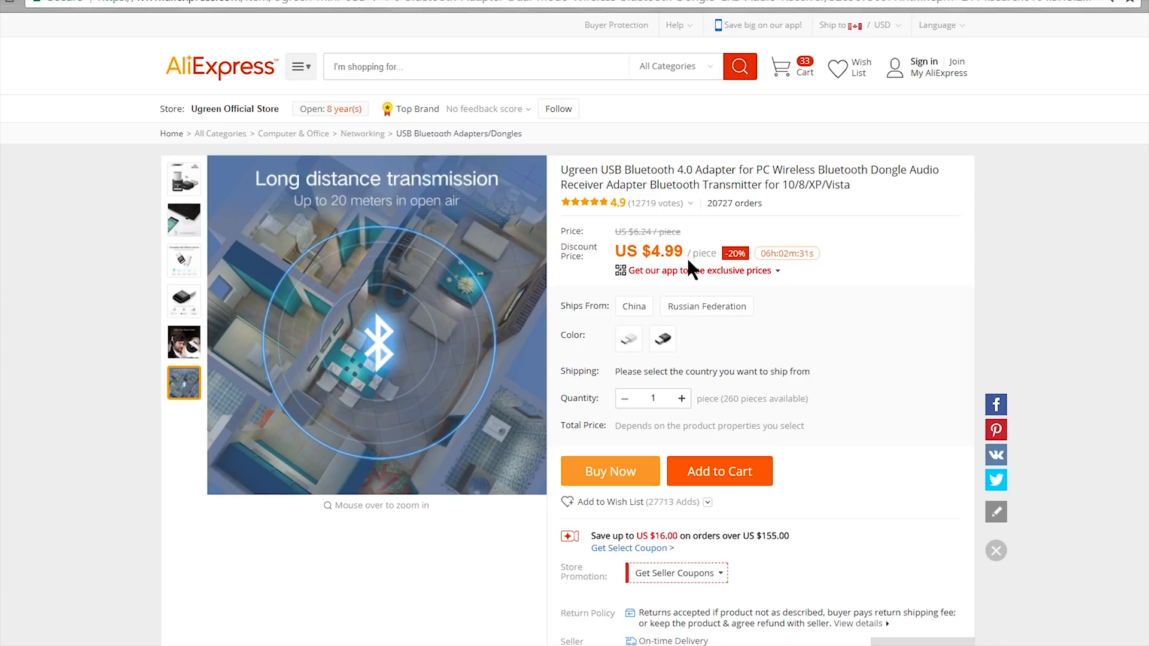
mouse_move(484, 180)
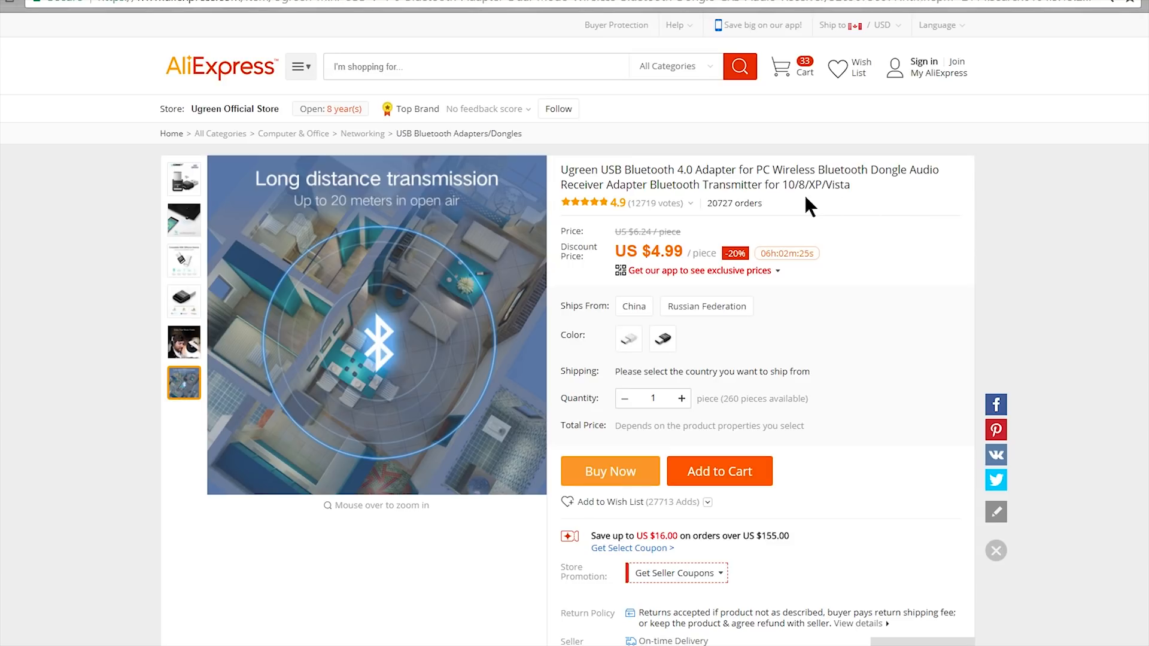
mouse_move(885, 213)
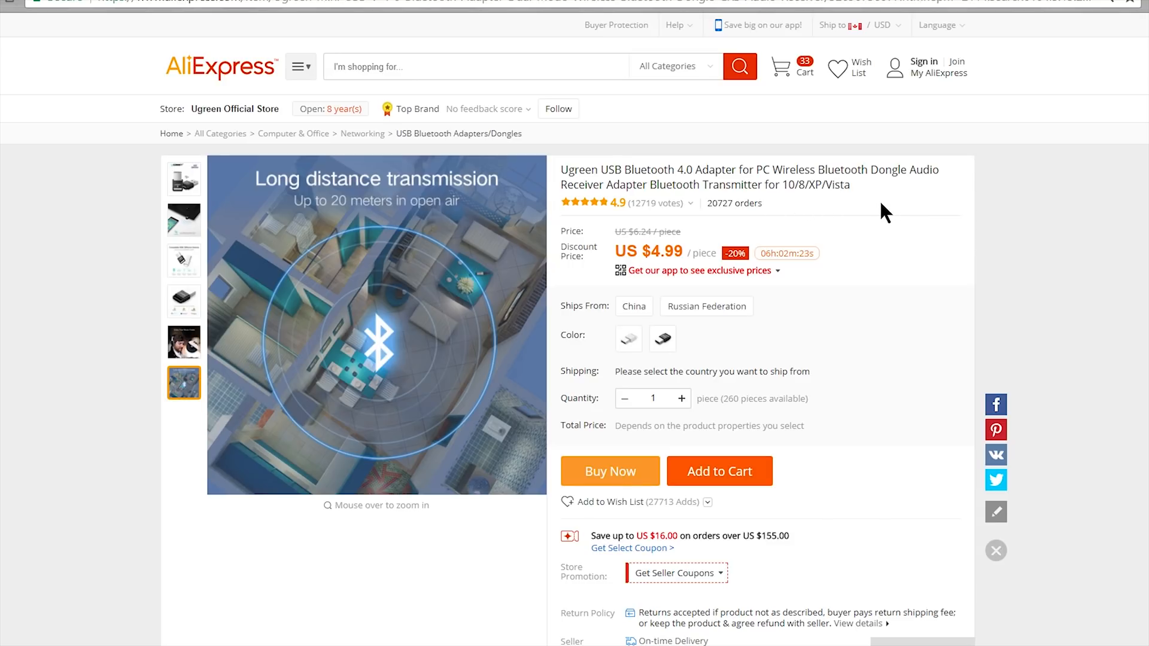
mouse_move(949, 266)
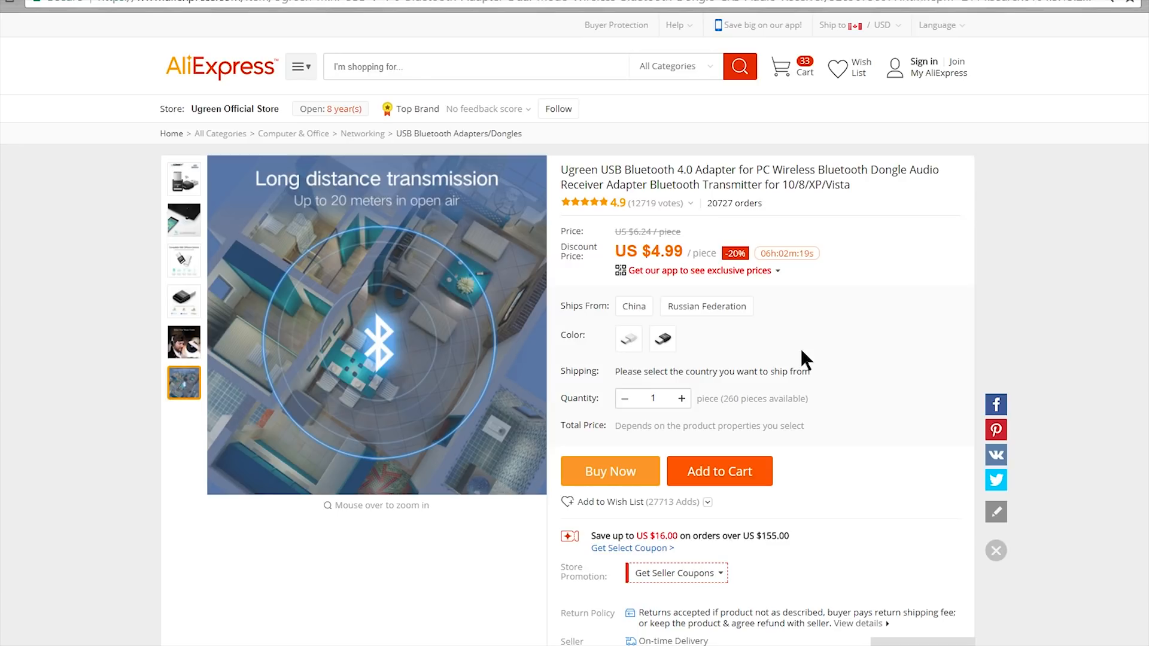
- Preview the black Ugreen adapter, then choose the white colour option
click(661, 337)
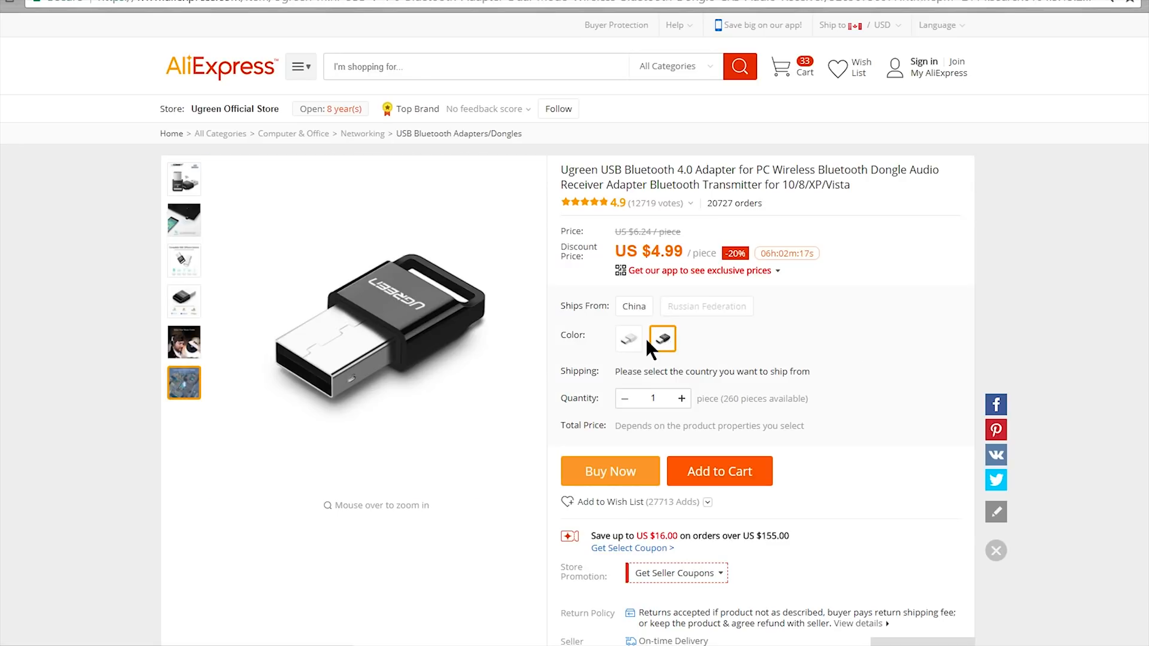
click(628, 339)
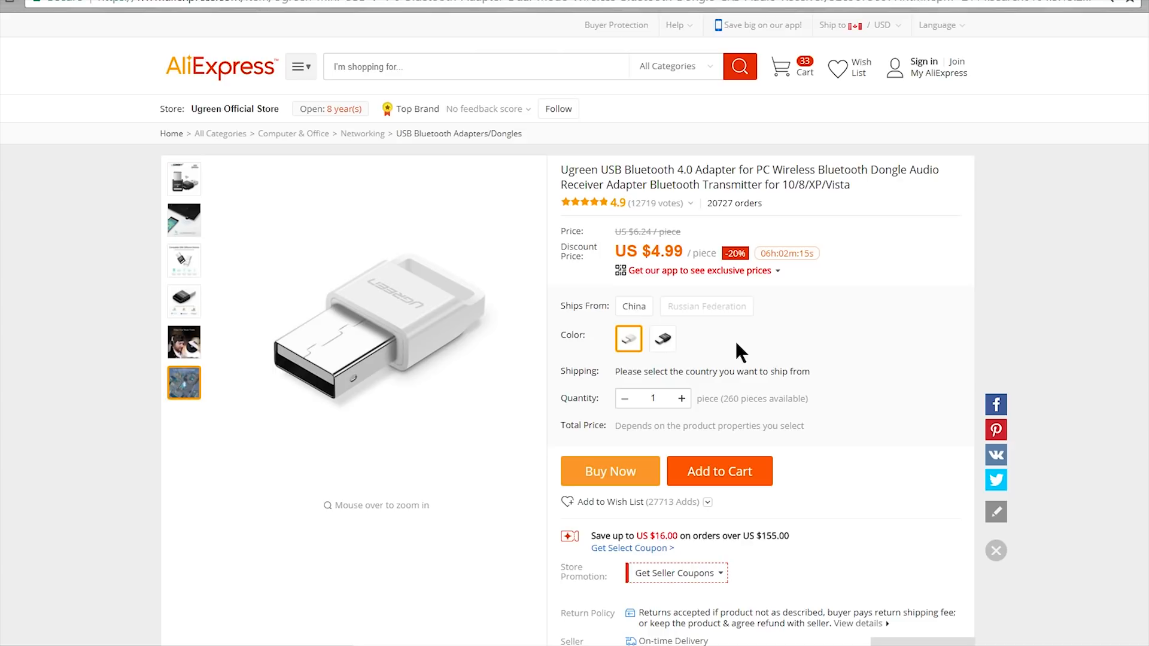
mouse_move(792, 333)
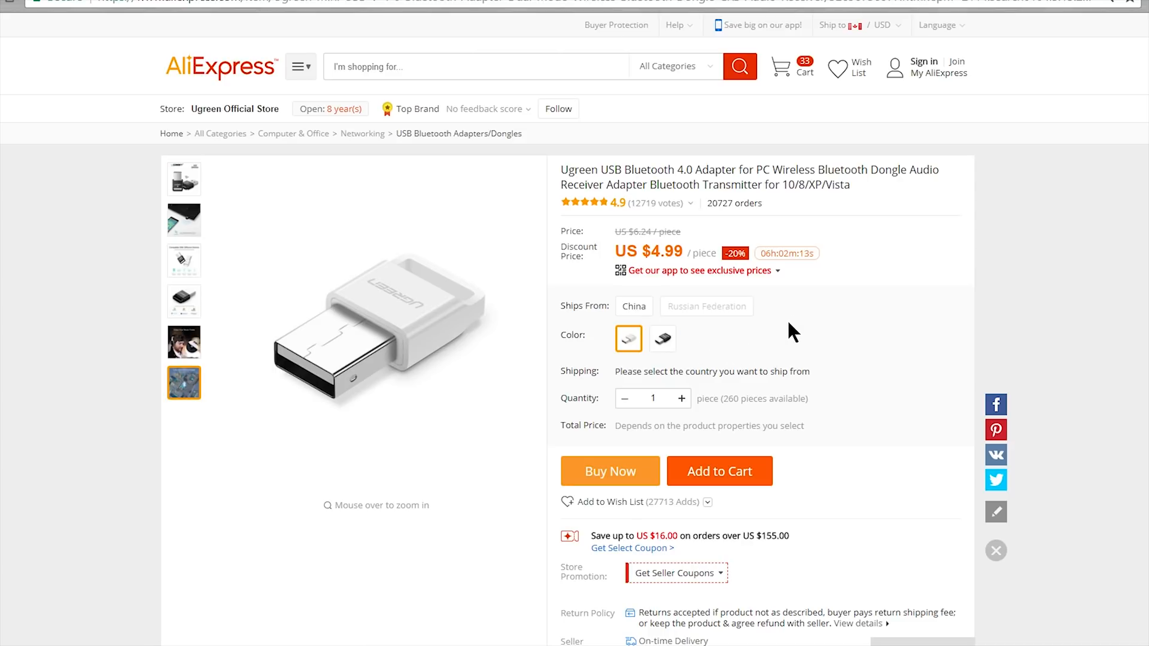
mouse_move(887, 326)
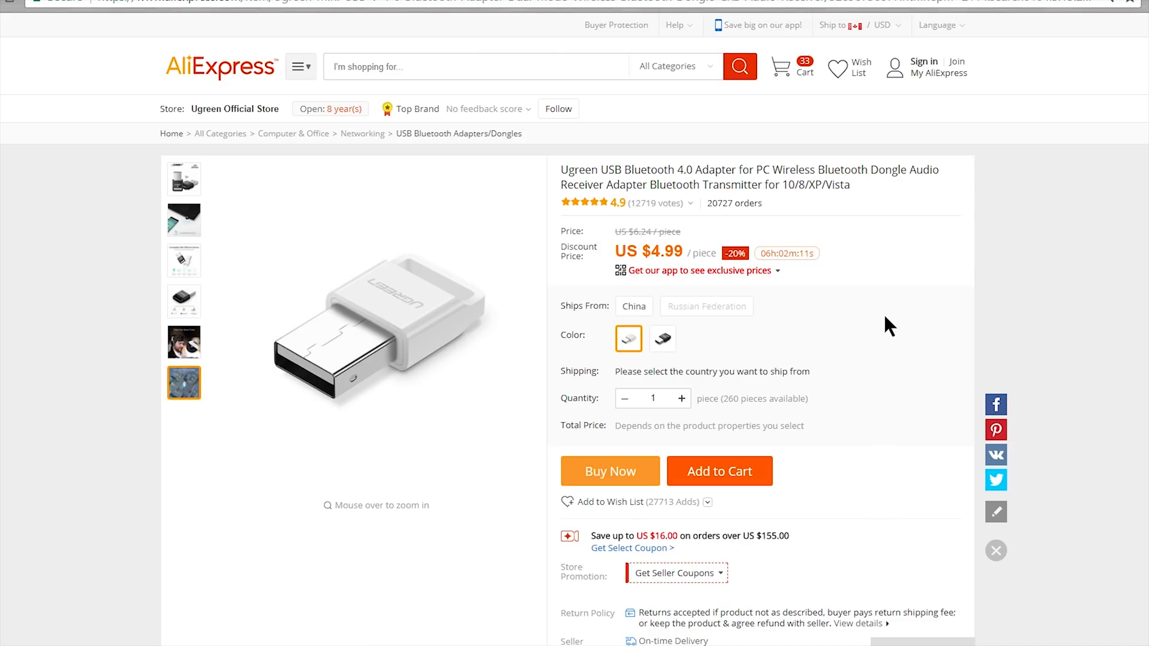